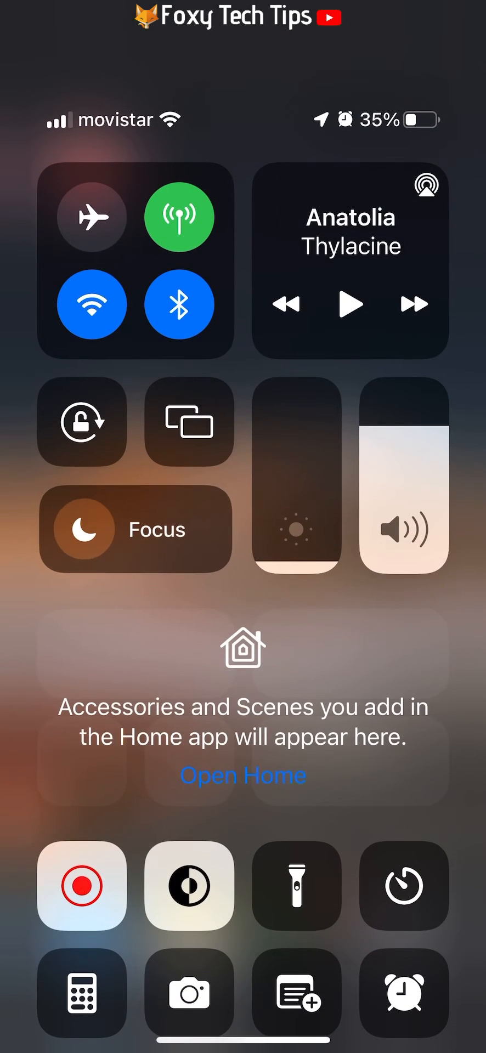
# Step: Open the Focus tile to show Do Not Disturb, Work, Sleep and Personal
pyautogui.click(134, 529)
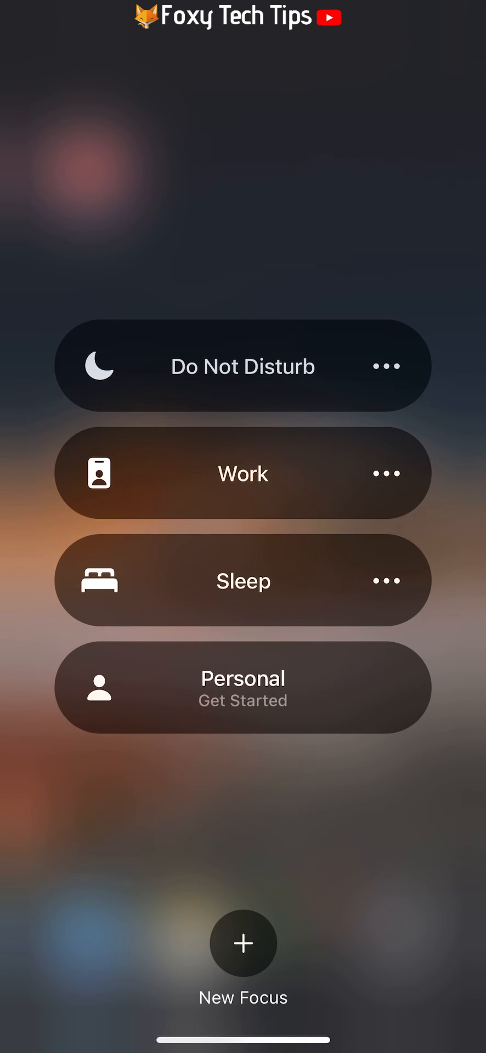
# Step: Create a custom Focus with a pink-red colour and heart icon
pyautogui.click(243, 942)
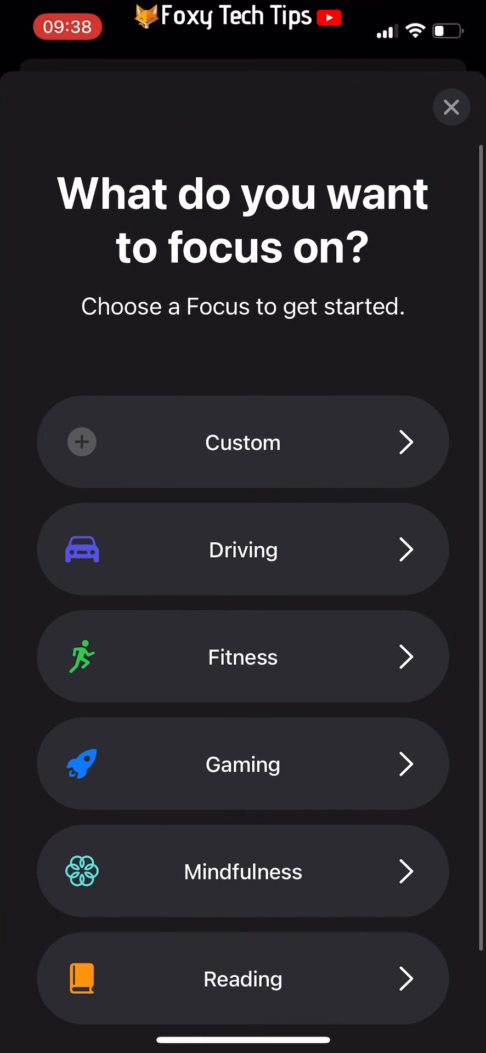
pyautogui.scroll(3)
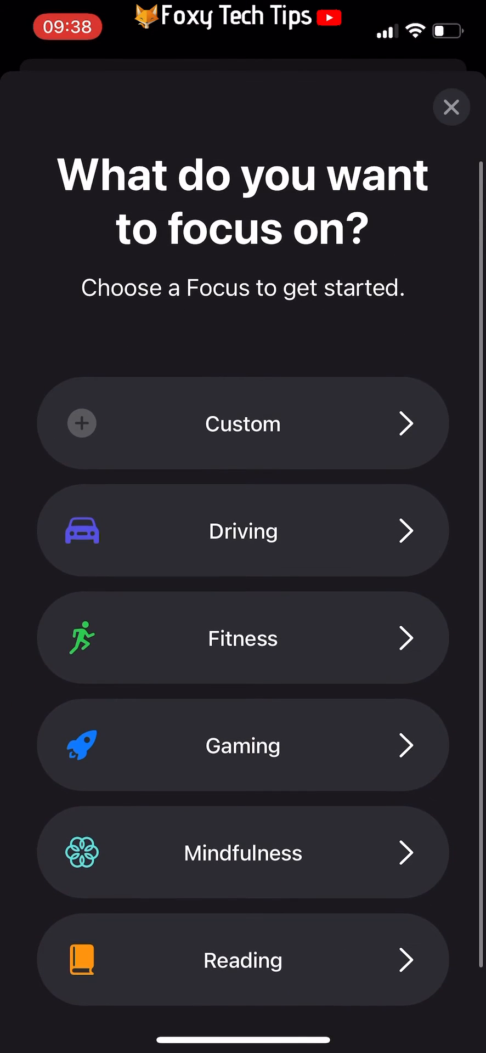
pyautogui.click(242, 422)
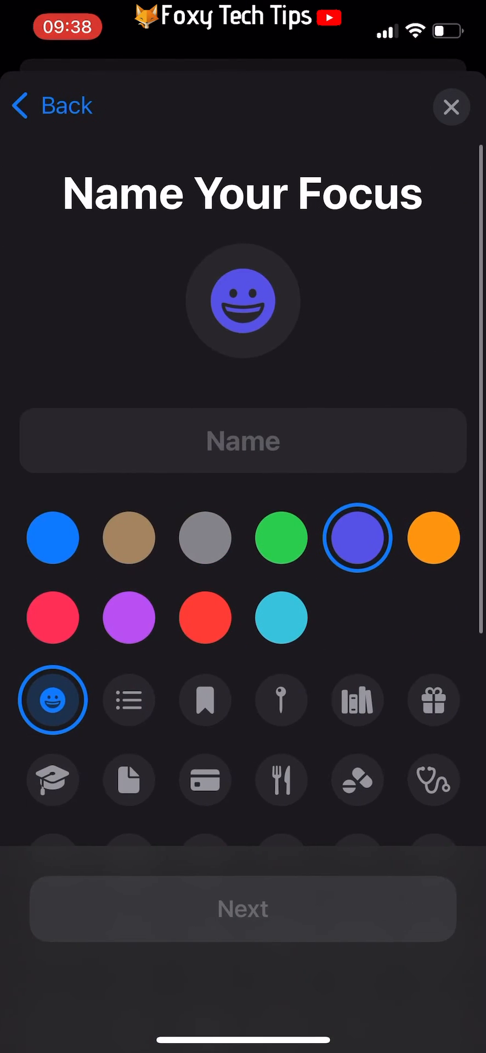
pyautogui.click(53, 616)
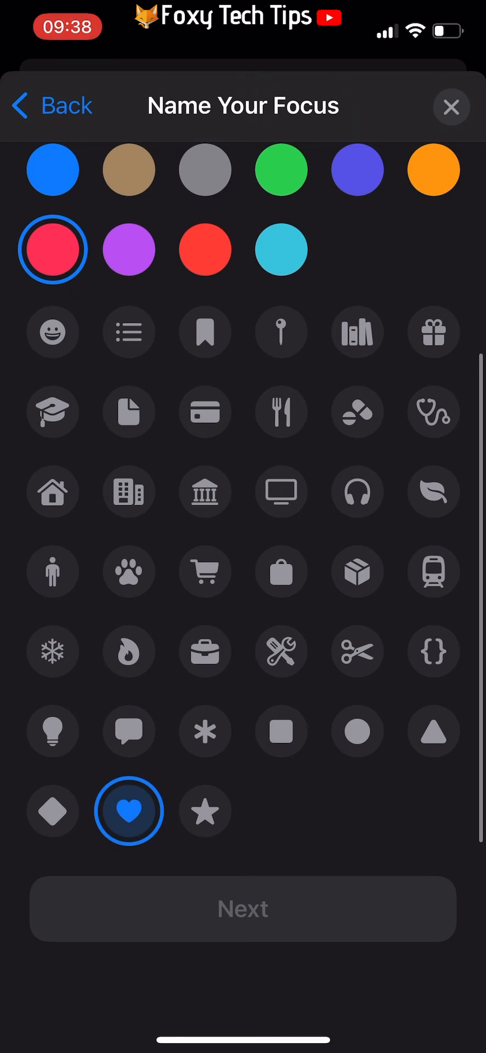
pyautogui.click(242, 909)
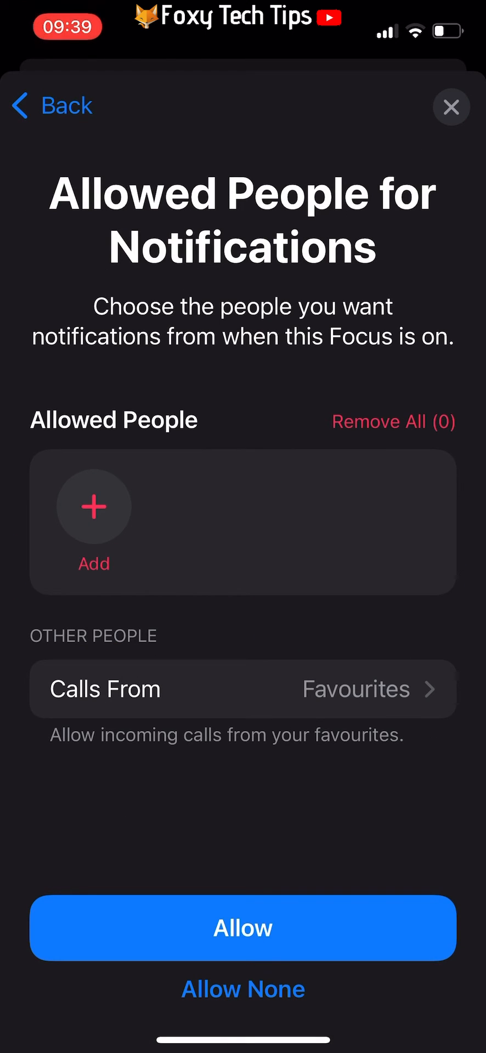
# Step: Allow calls from Everyone and continue to the Focus ready screen
pyautogui.click(241, 688)
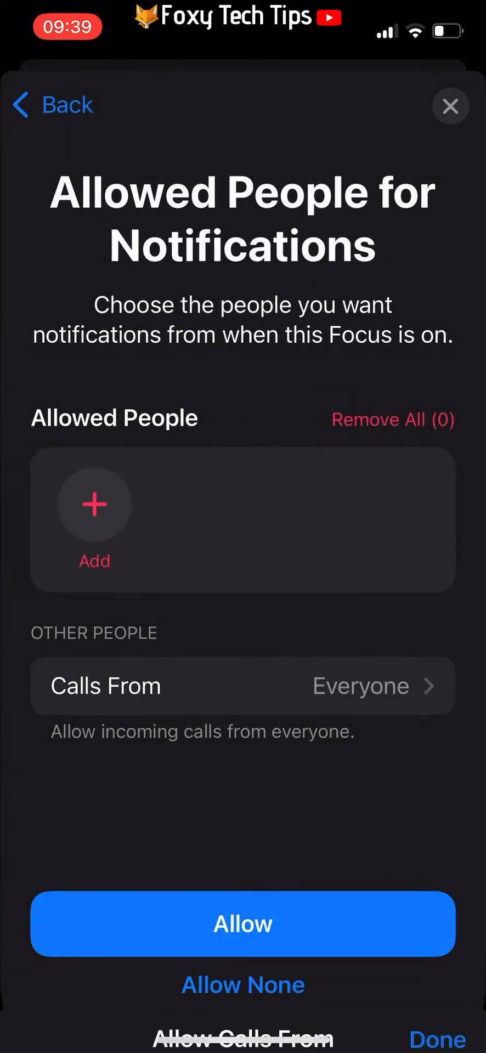
pyautogui.click(243, 923)
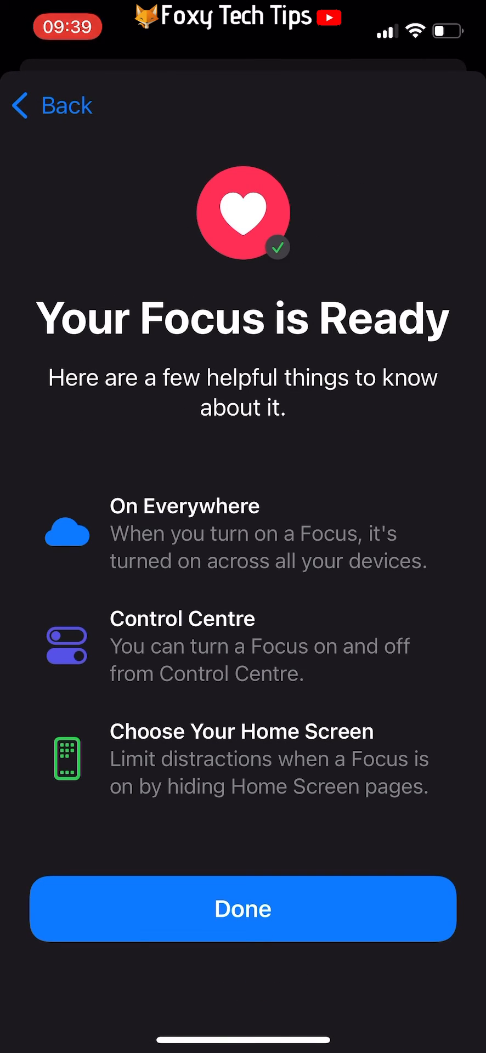
# Step: Dismiss the ready summary and turn the Heart Focus toggle on
pyautogui.click(243, 909)
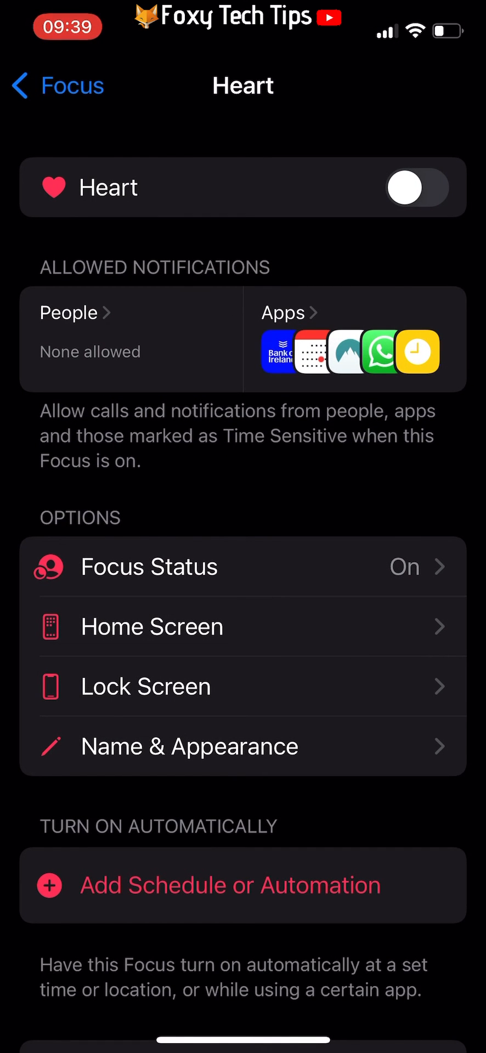
pyautogui.click(420, 186)
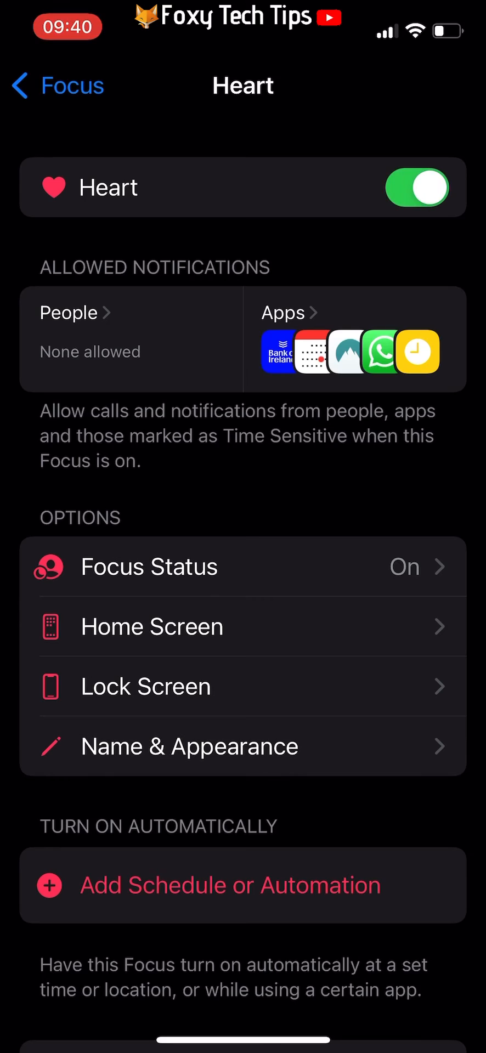